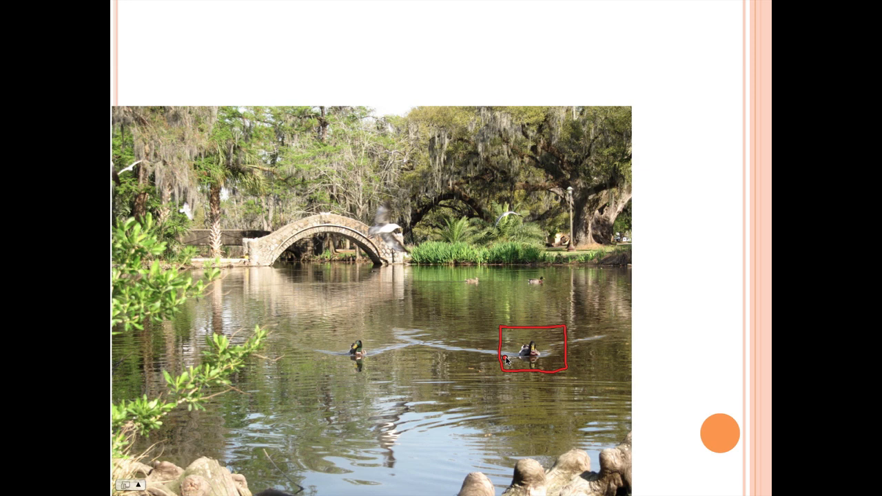
mouse_move(517, 364)
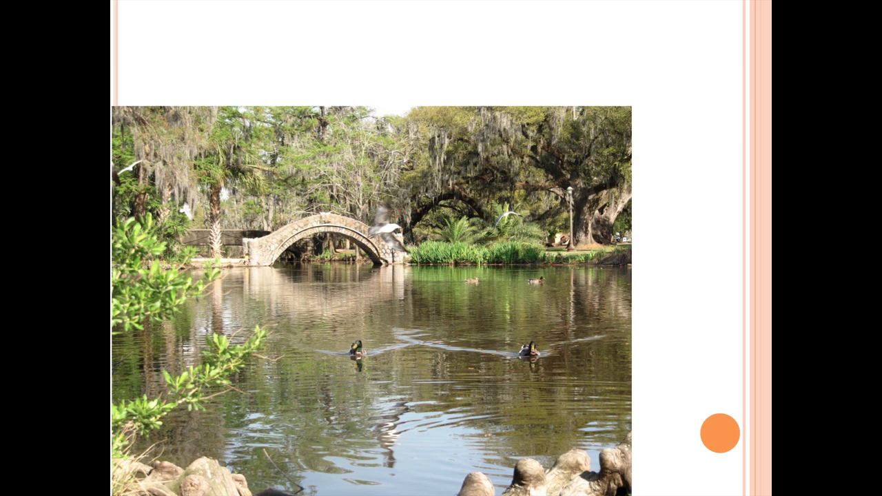
Circle the right-hand duck's water in green pen and draw a red downward arrow from it.
drag(404, 324, 426, 355)
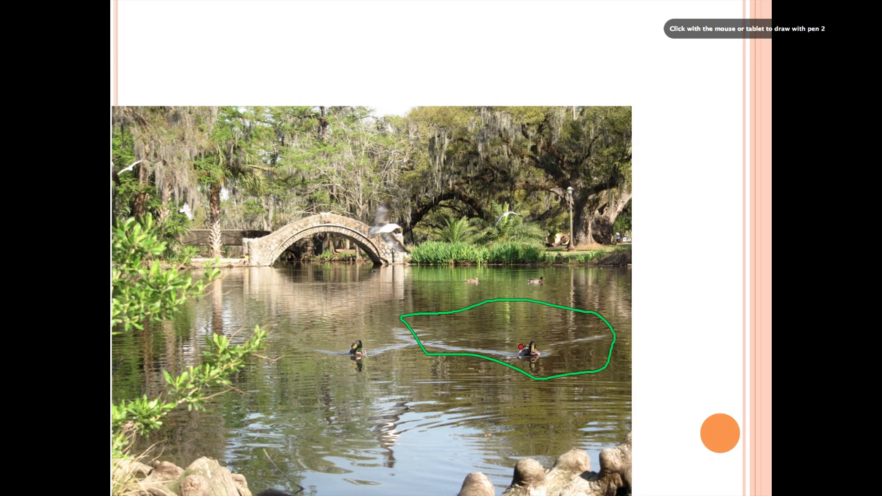
drag(524, 348, 528, 399)
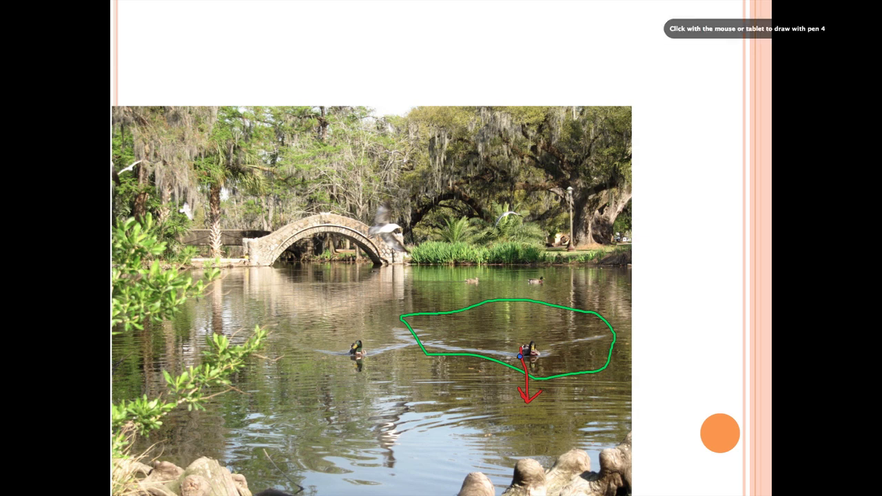
drag(433, 341, 597, 338)
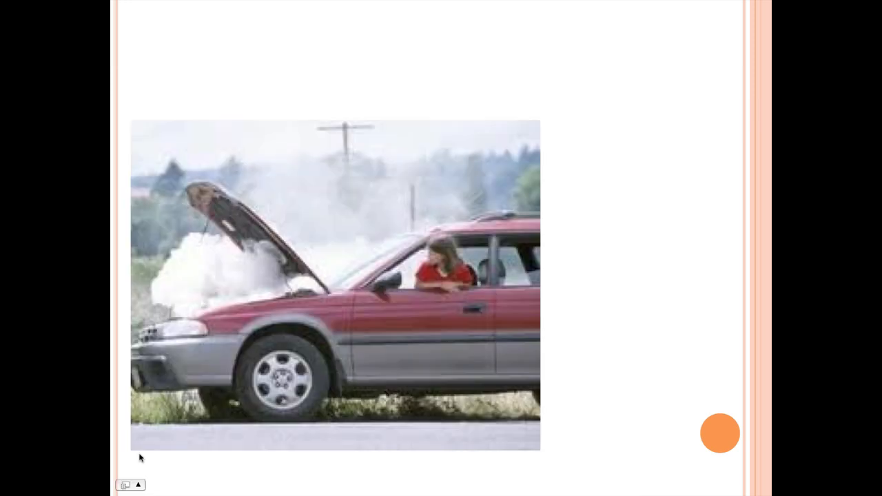
mouse_move(143, 248)
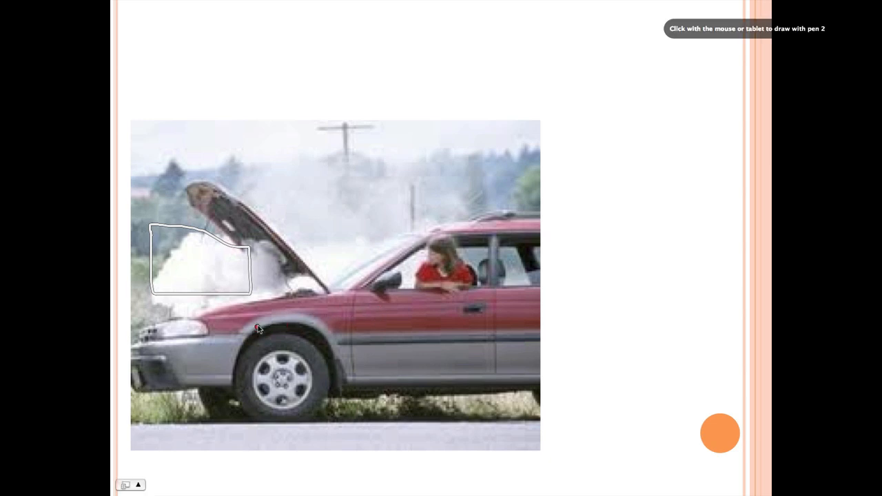
drag(218, 331, 472, 310)
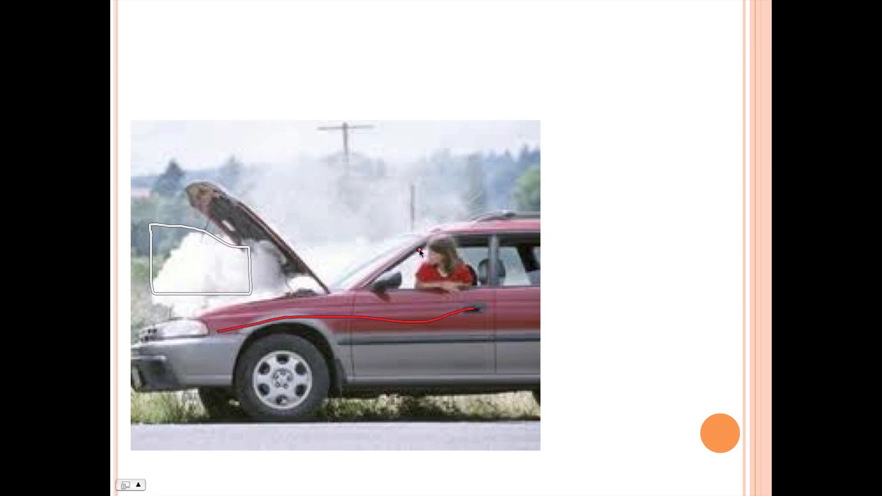
drag(414, 238, 486, 295)
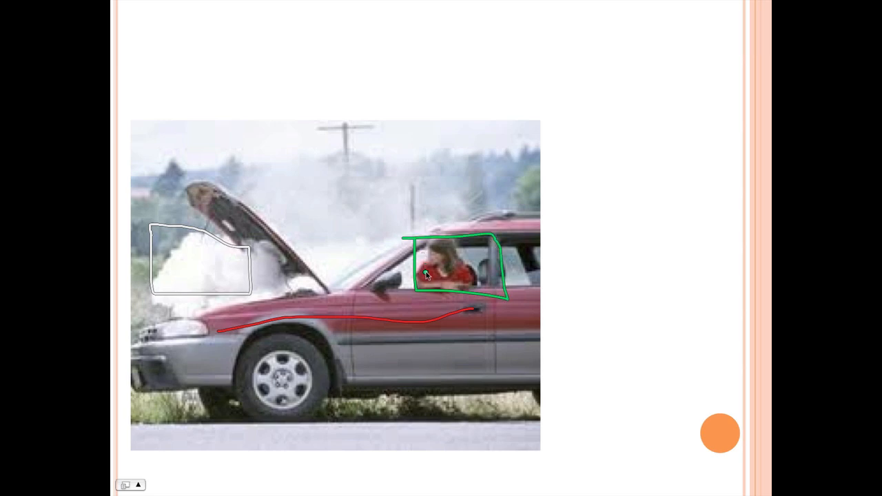
mouse_move(448, 261)
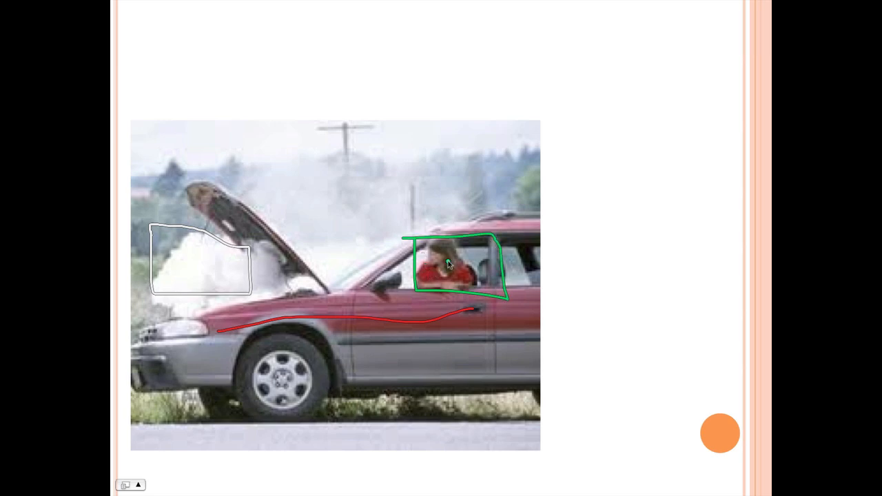
mouse_move(346, 281)
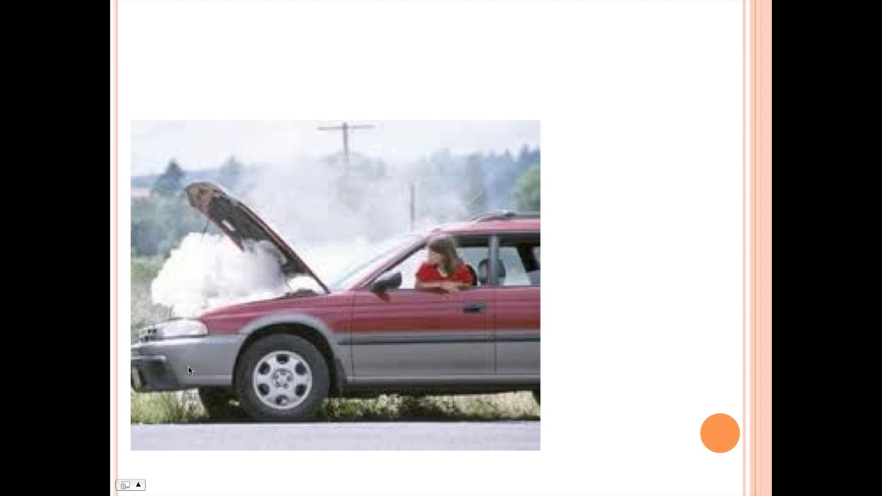
mouse_move(253, 290)
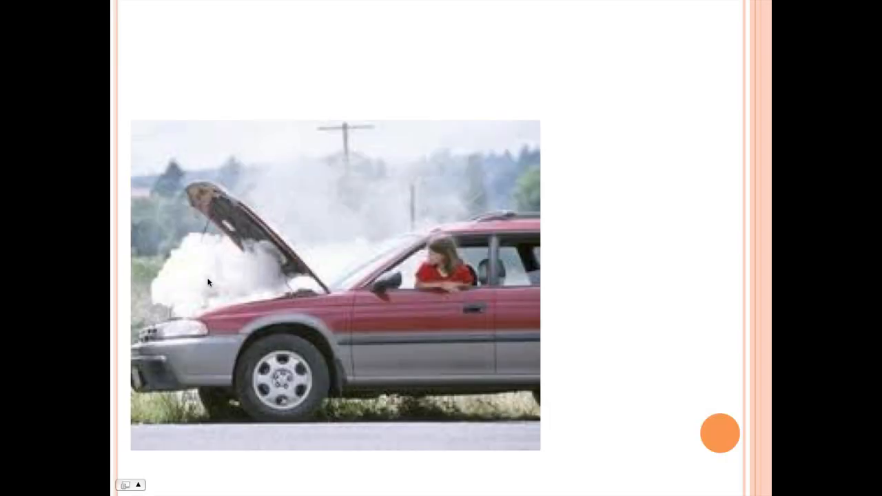
mouse_move(210, 300)
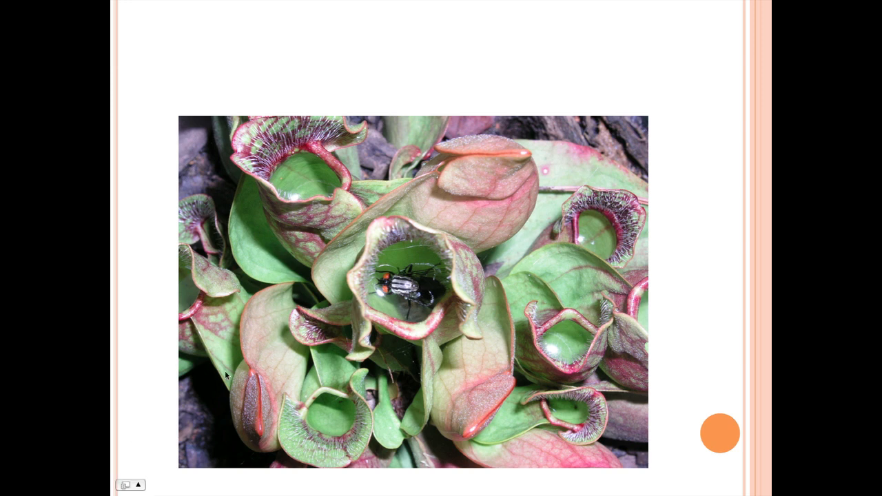
mouse_move(449, 318)
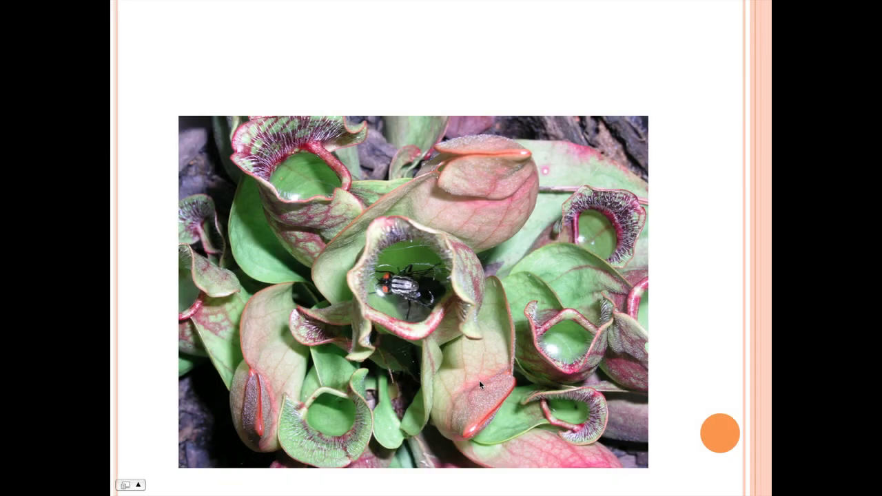
mouse_move(480, 318)
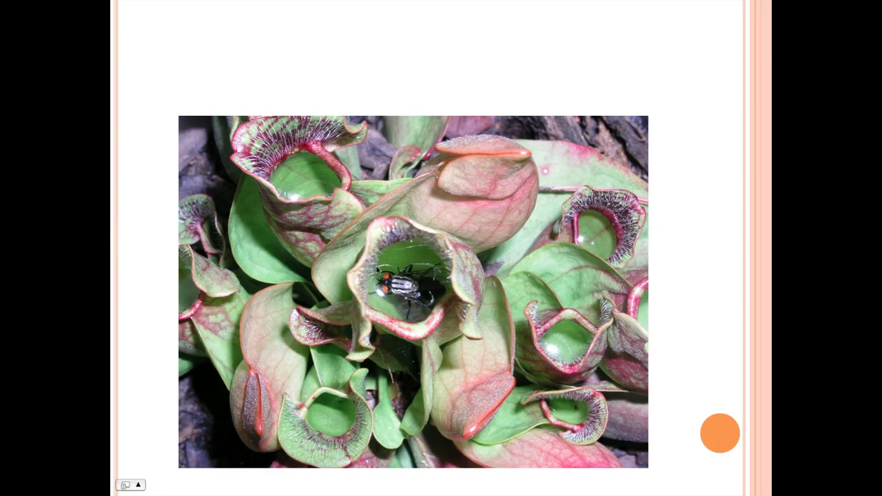
mouse_move(445, 292)
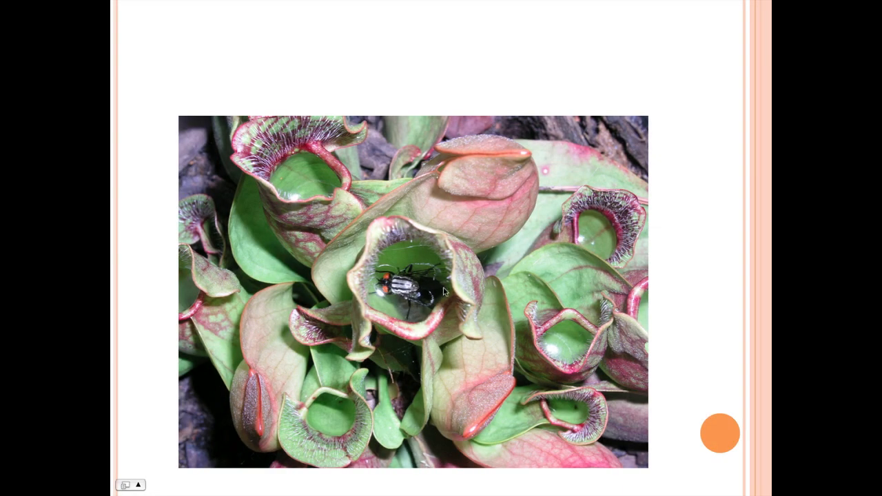